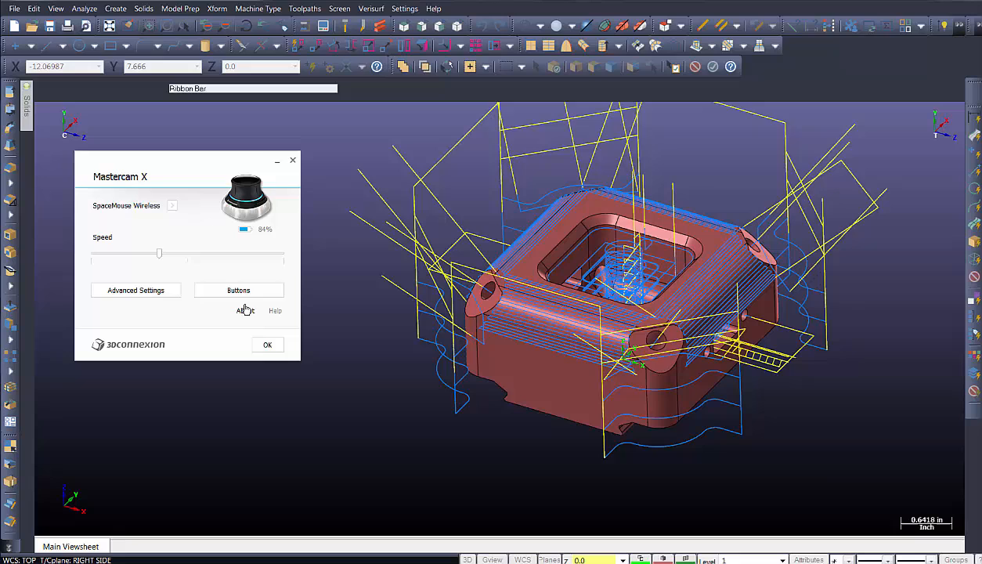
Show the LEFT/RIGHT button assignment panel from the 3Dconnexion properties dialog.
{"action": "left_click", "coordinate": [238, 290]}
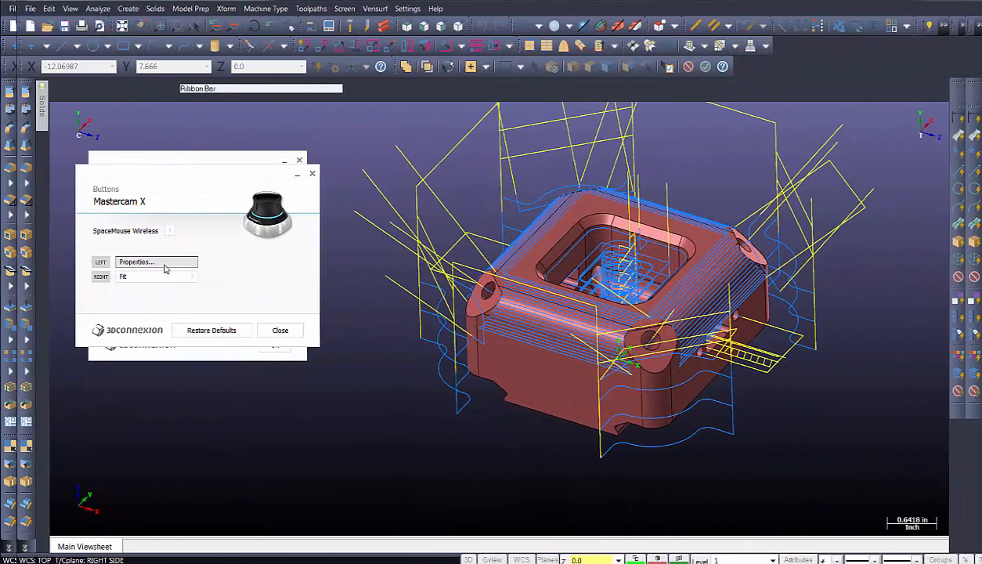
Browse the left button's assignable commands, looking through the Keyboard category.
{"action": "left_click", "coordinate": [144, 261]}
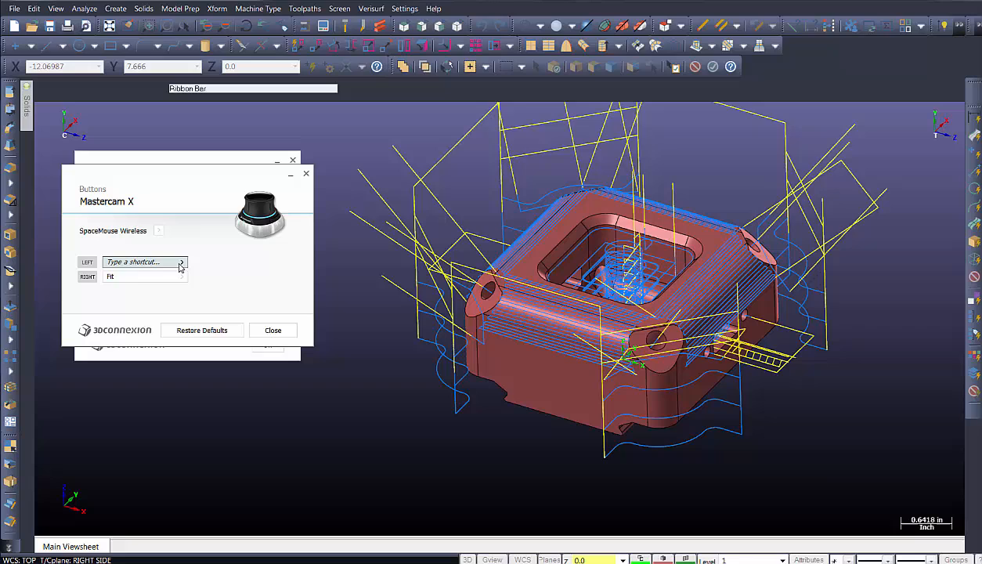
{"action": "mouse_move", "coordinate": [181, 266]}
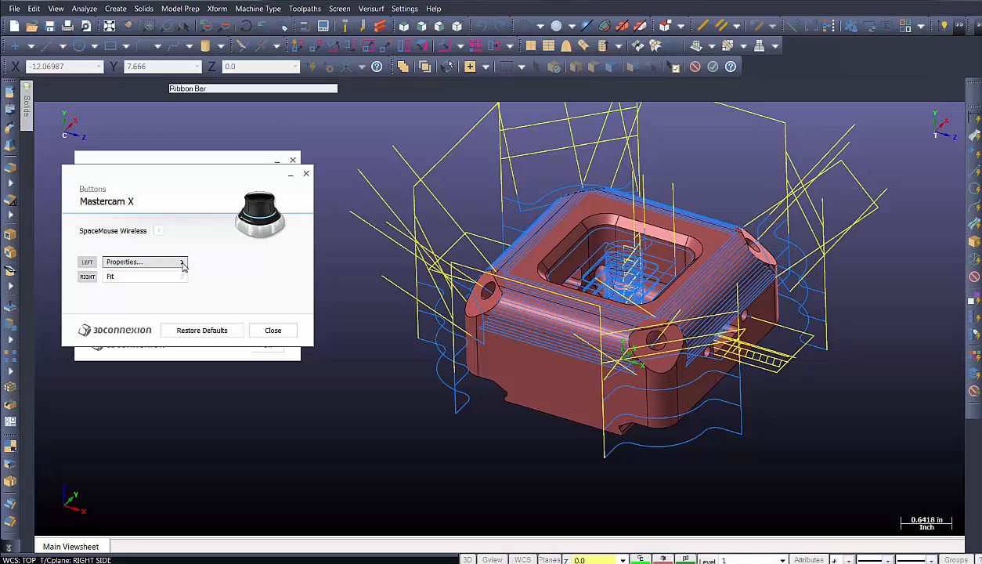
{"action": "left_click", "coordinate": [181, 262]}
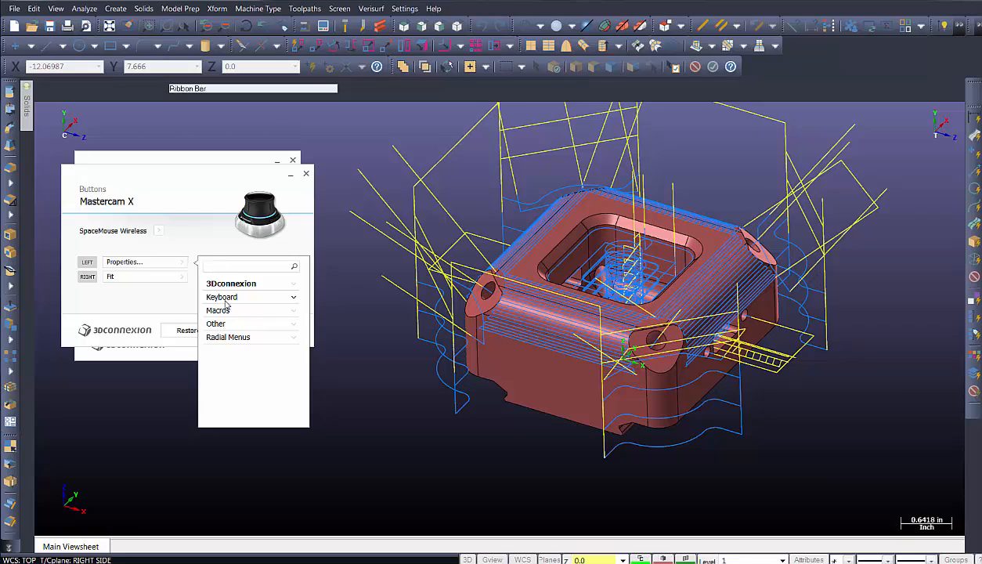
{"action": "mouse_move", "coordinate": [229, 348]}
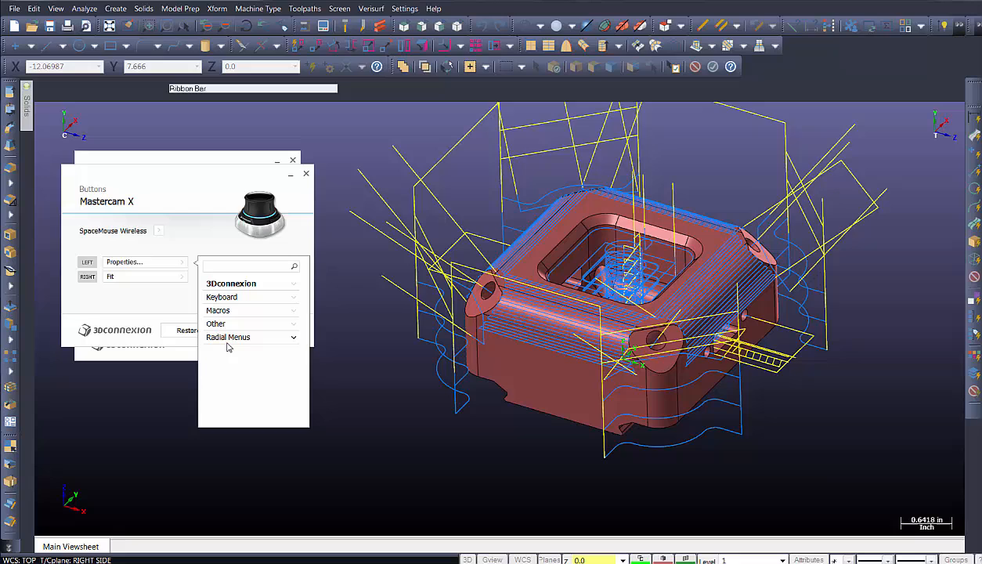
{"action": "left_click", "coordinate": [232, 282]}
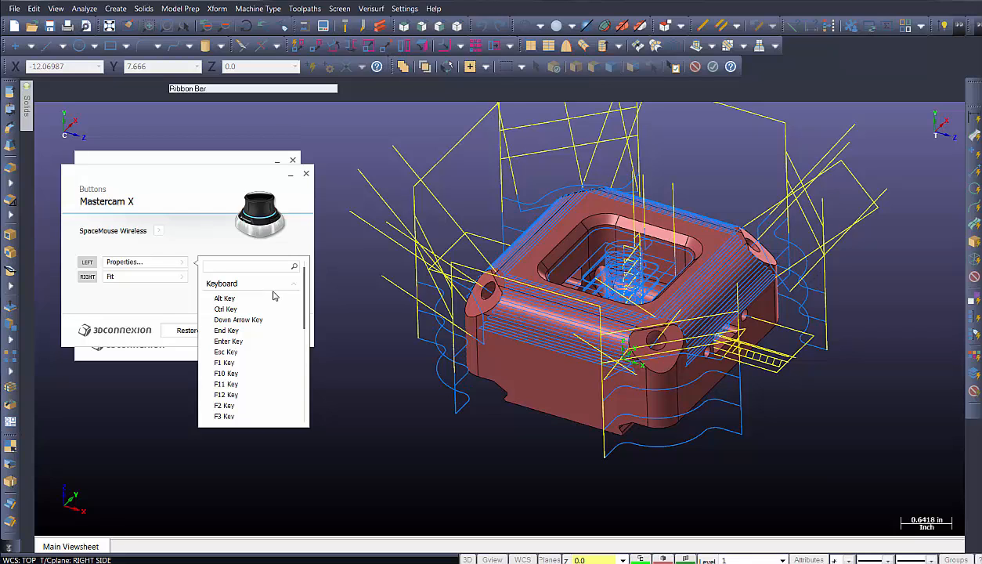
{"action": "left_click", "coordinate": [251, 282]}
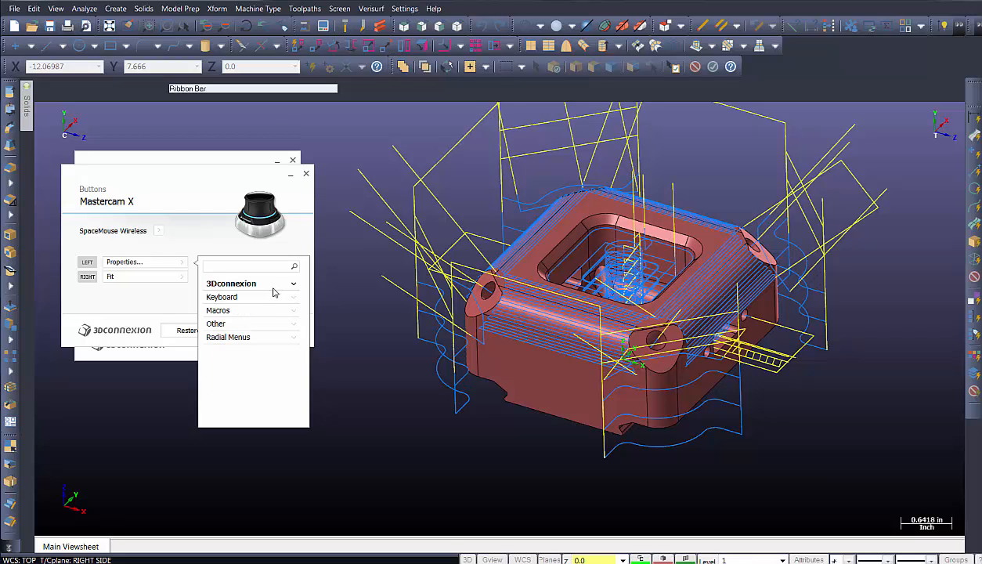
Browse the Macros category, then expand Radial Menus to reveal the new-radial-menu option.
{"action": "left_click", "coordinate": [217, 310]}
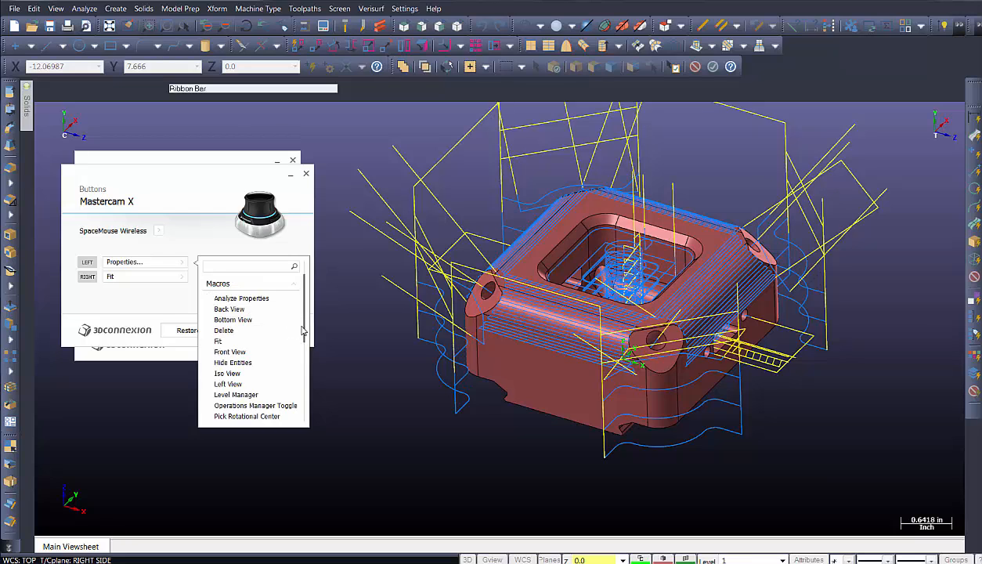
{"action": "mouse_move", "coordinate": [241, 298]}
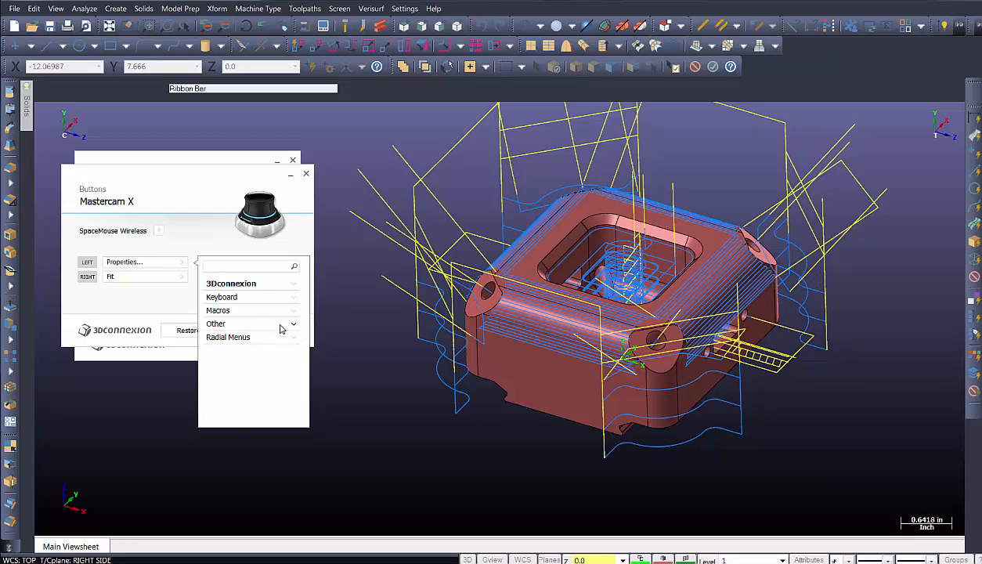
{"action": "left_click", "coordinate": [216, 323]}
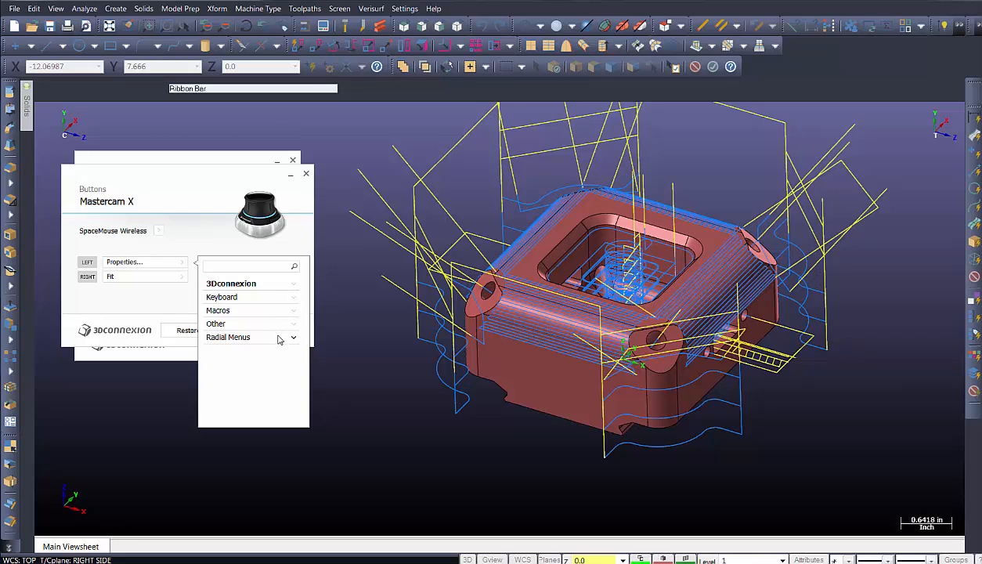
{"action": "mouse_move", "coordinate": [291, 341]}
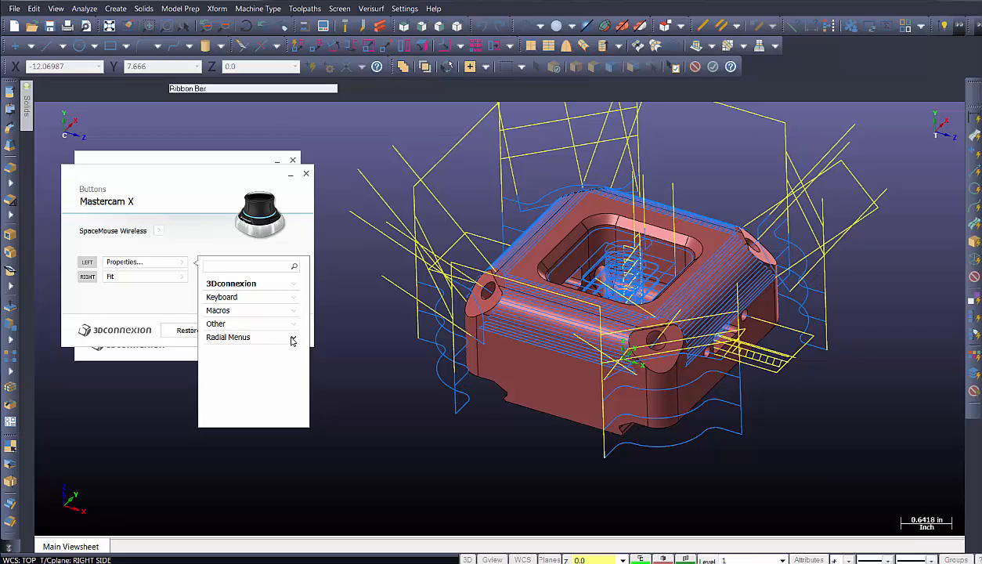
{"action": "left_click", "coordinate": [293, 339]}
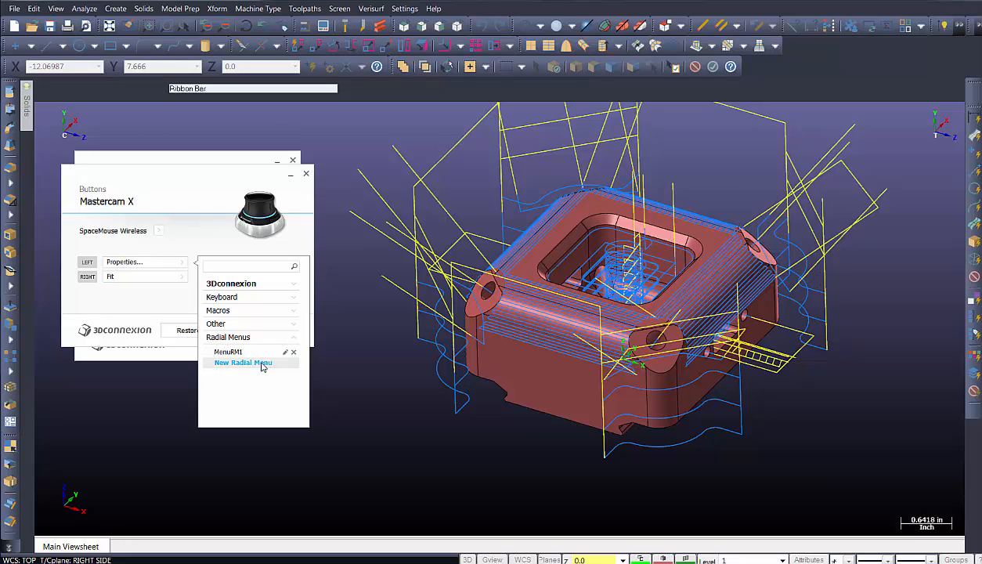
Create a new radial menu named 'MastercamX8'.
{"action": "left_click", "coordinate": [242, 364]}
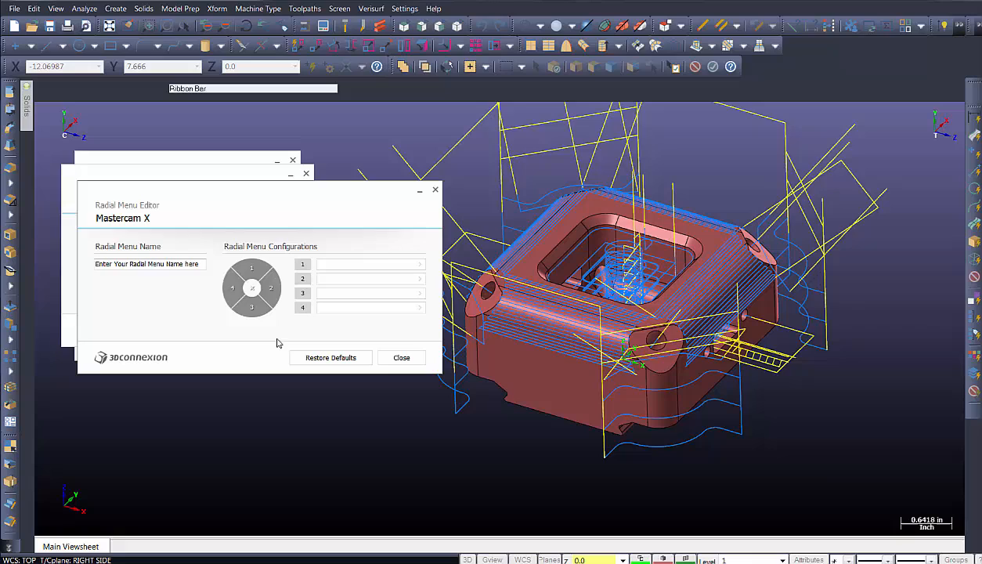
{"action": "left_click", "coordinate": [149, 263]}
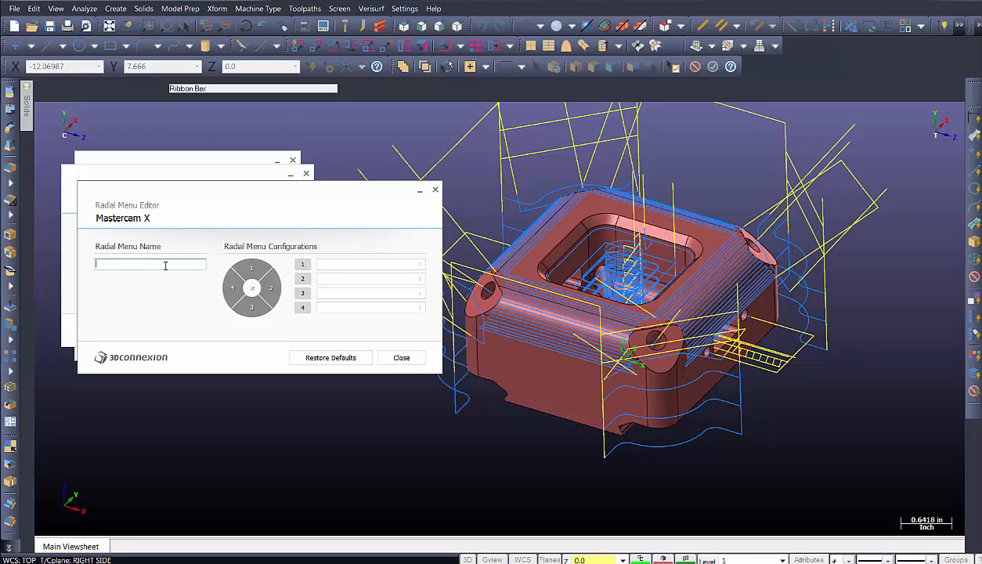
{"action": "type", "text": "Mas"}
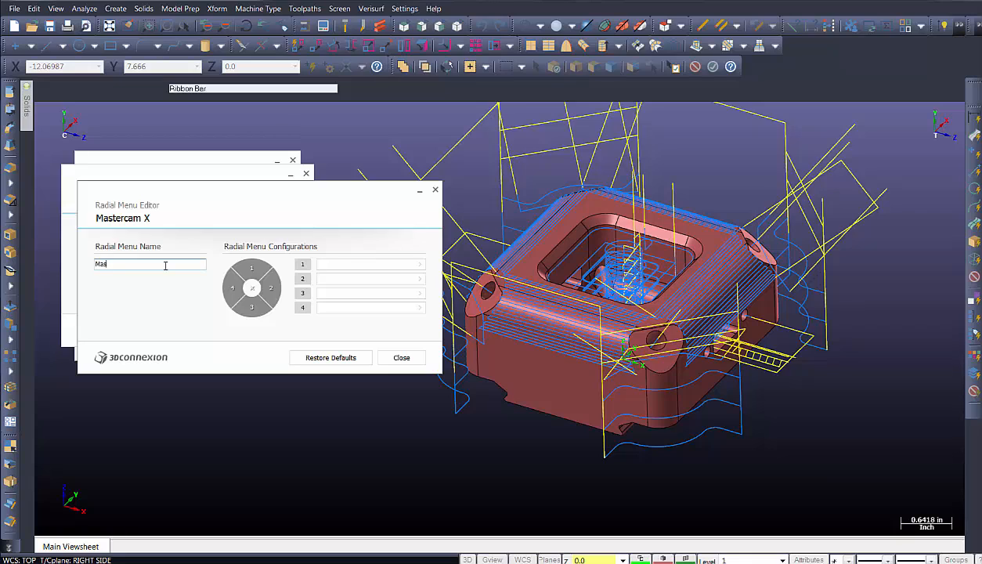
{"action": "type", "text": "tercam"}
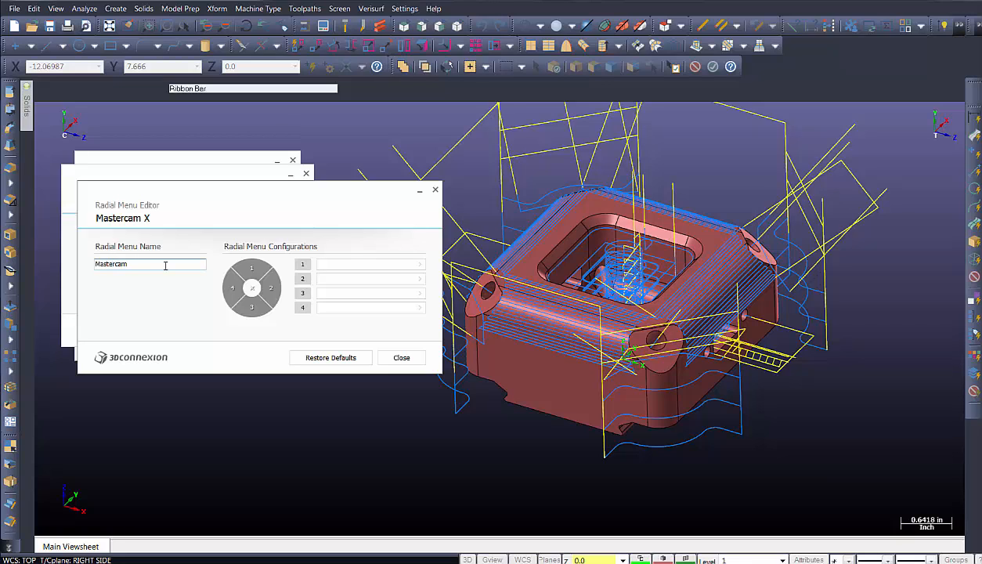
{"action": "type", "text": "X8"}
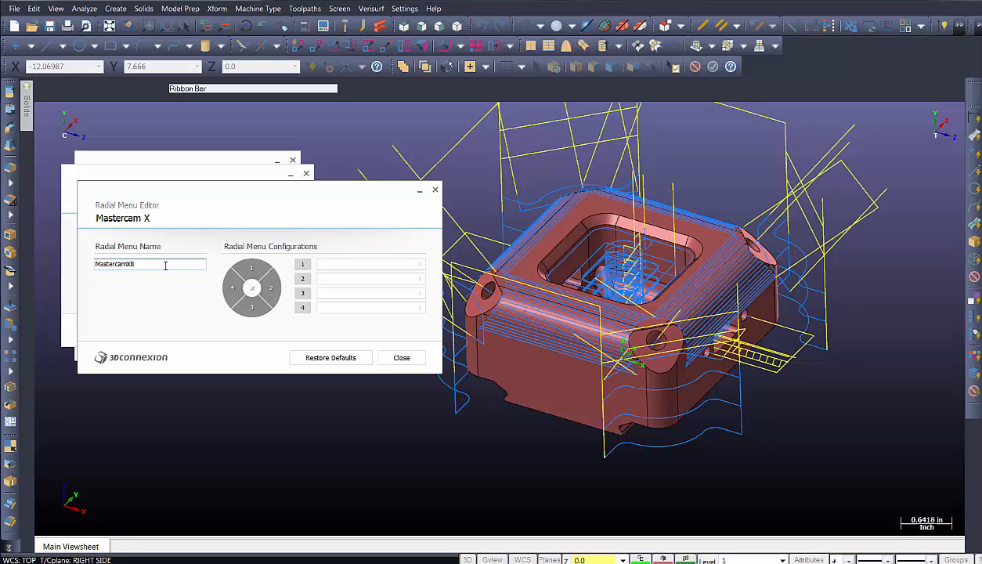
Assign Level Manager to slot 1 and Pick Rotational Center to slot 2.
{"action": "left_click", "coordinate": [368, 263]}
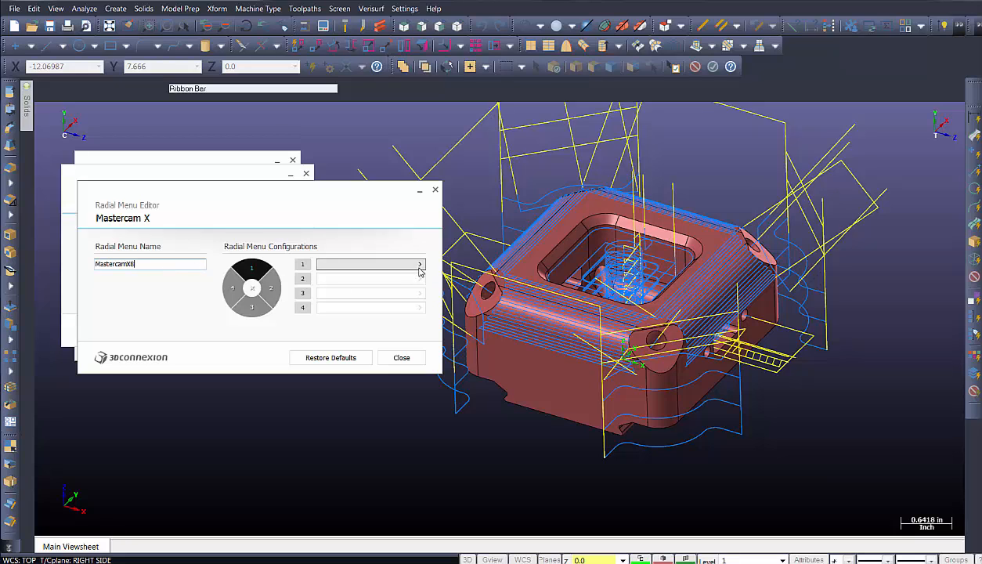
{"action": "left_click", "coordinate": [419, 263]}
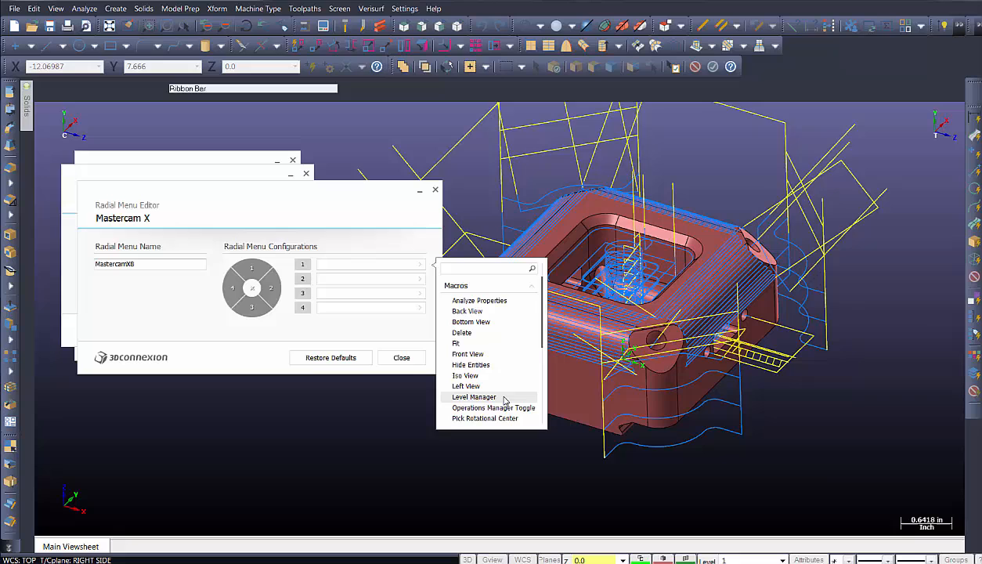
{"action": "left_click", "coordinate": [473, 398]}
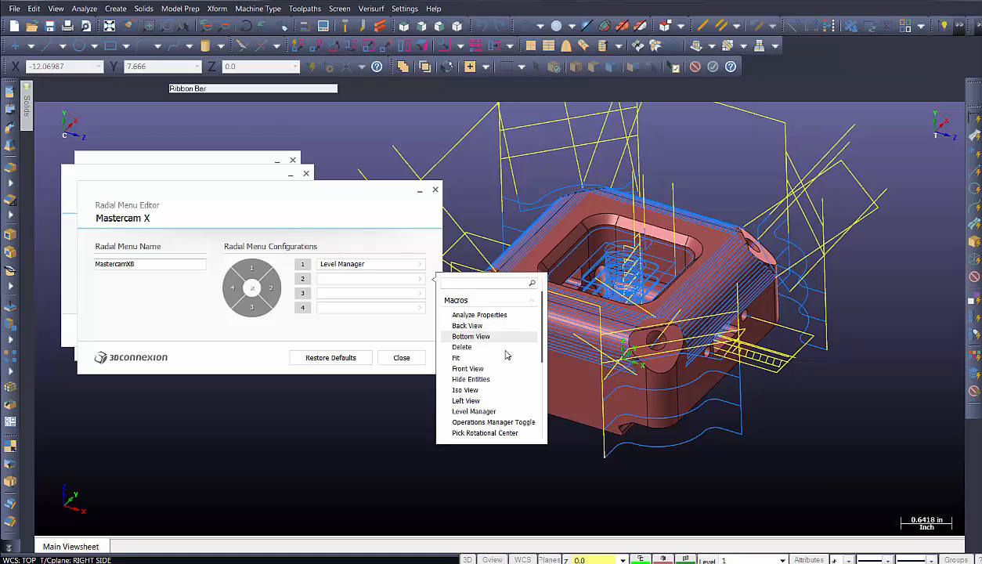
{"action": "mouse_move", "coordinate": [508, 432]}
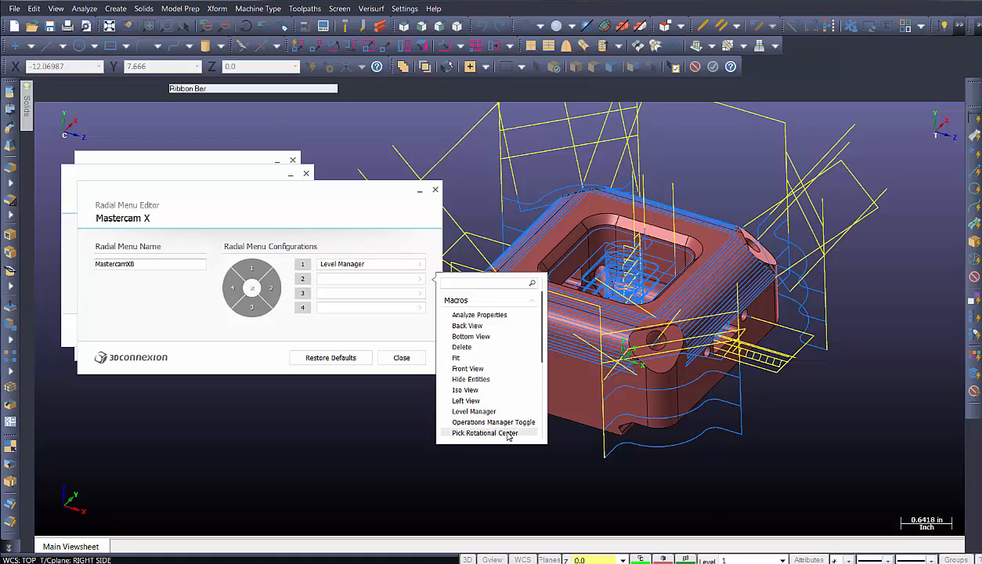
{"action": "left_click", "coordinate": [485, 432]}
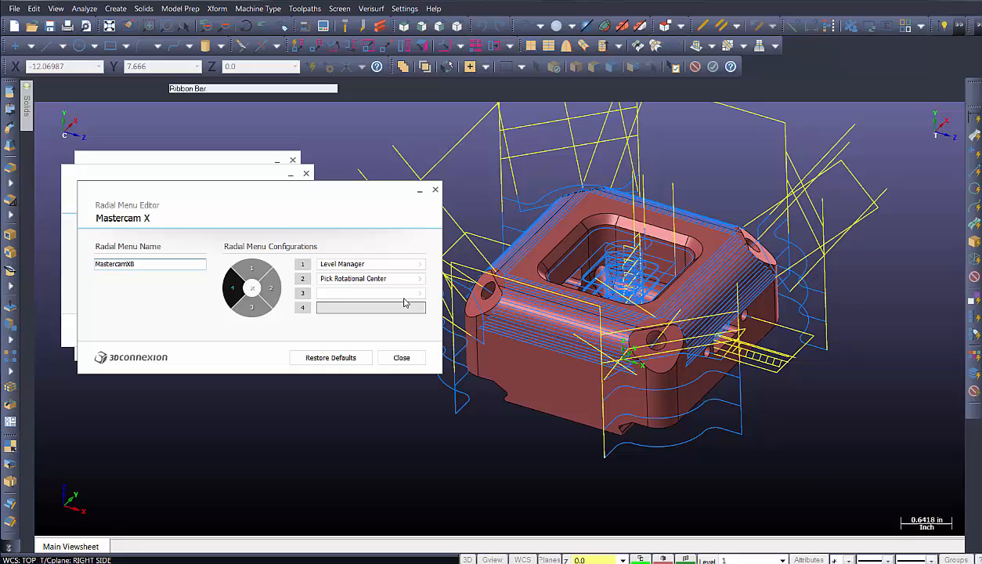
Assign the macros Fit to slot 3 and Iso View to slot 4.
{"action": "left_click", "coordinate": [420, 293]}
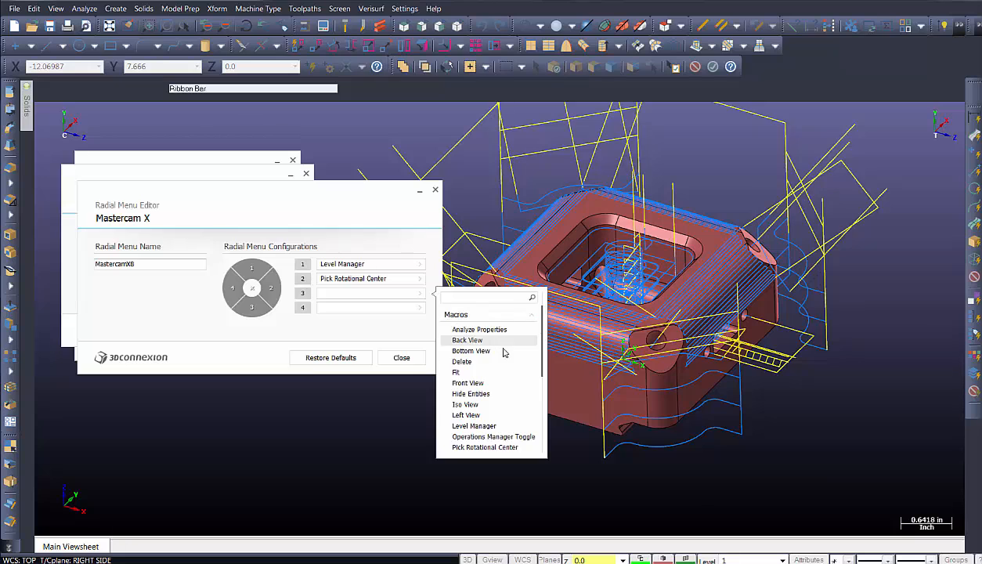
{"action": "mouse_move", "coordinate": [504, 362]}
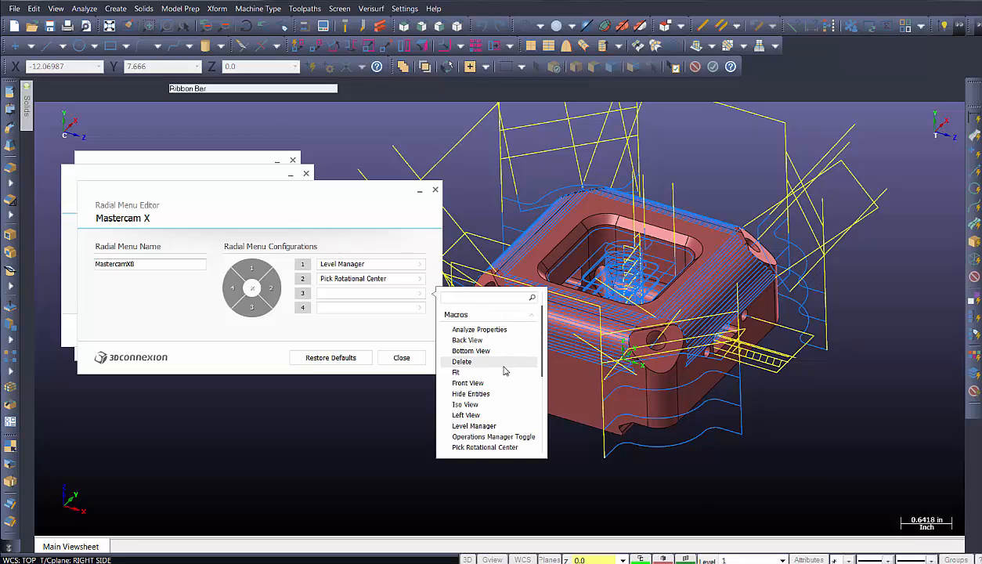
{"action": "left_click", "coordinate": [455, 373]}
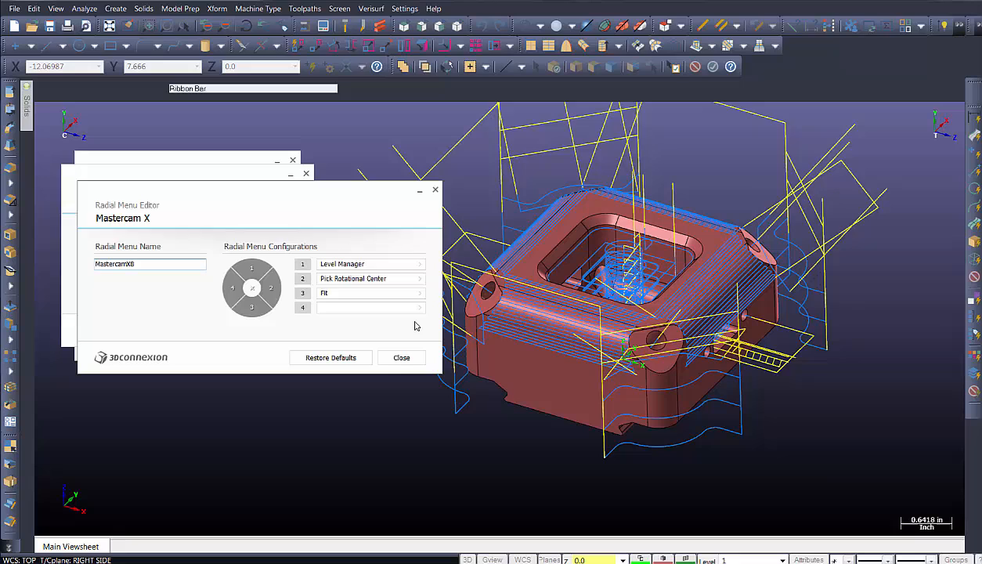
{"action": "left_click", "coordinate": [368, 307]}
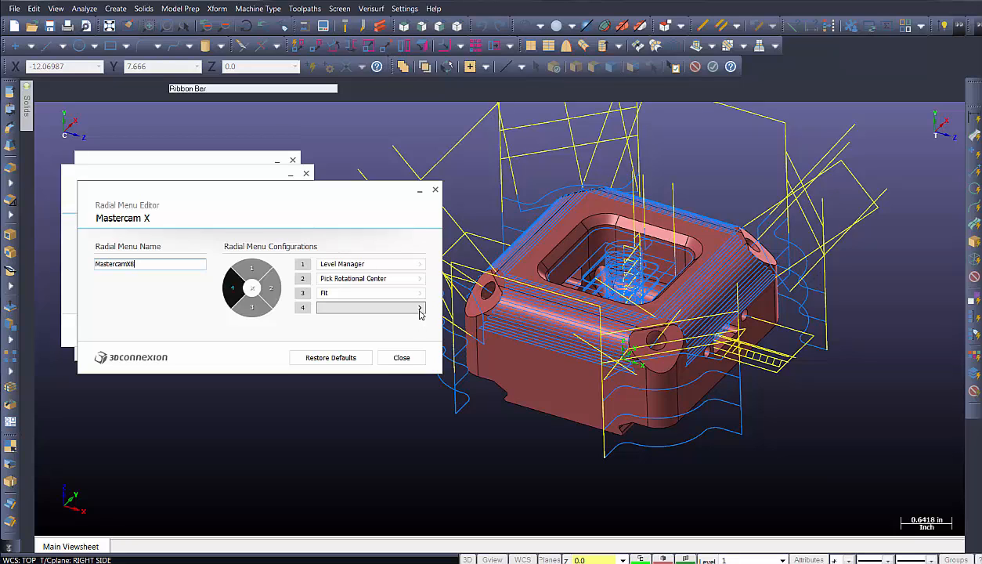
{"action": "left_click", "coordinate": [420, 307]}
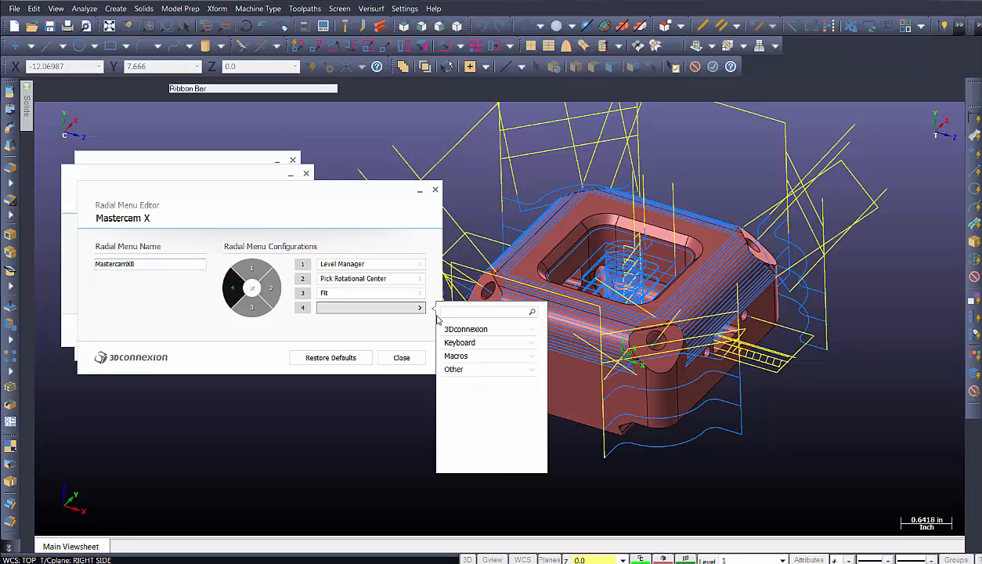
{"action": "left_click", "coordinate": [456, 355]}
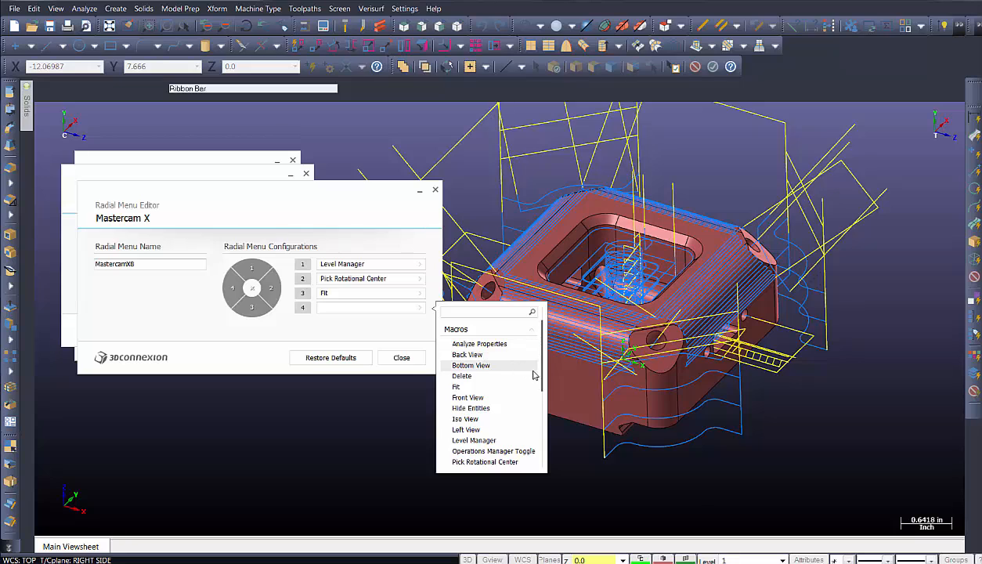
{"action": "left_click", "coordinate": [463, 418]}
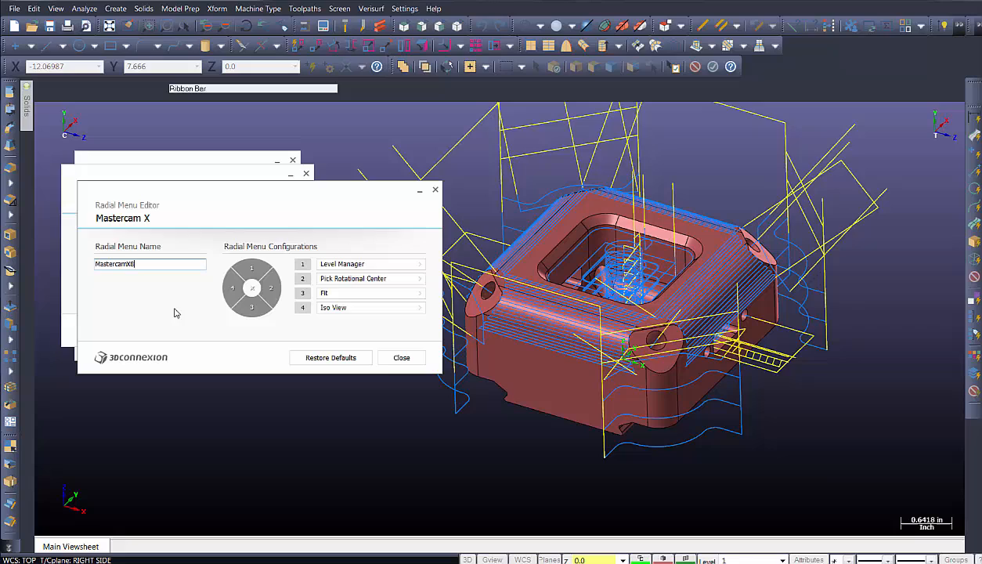
{"action": "mouse_move", "coordinate": [153, 294]}
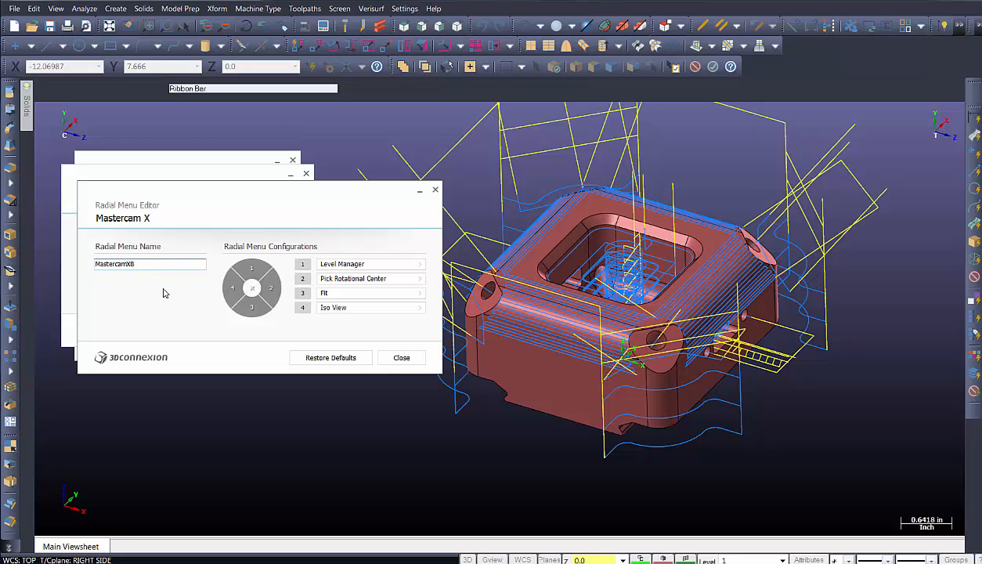
{"action": "mouse_move", "coordinate": [372, 357]}
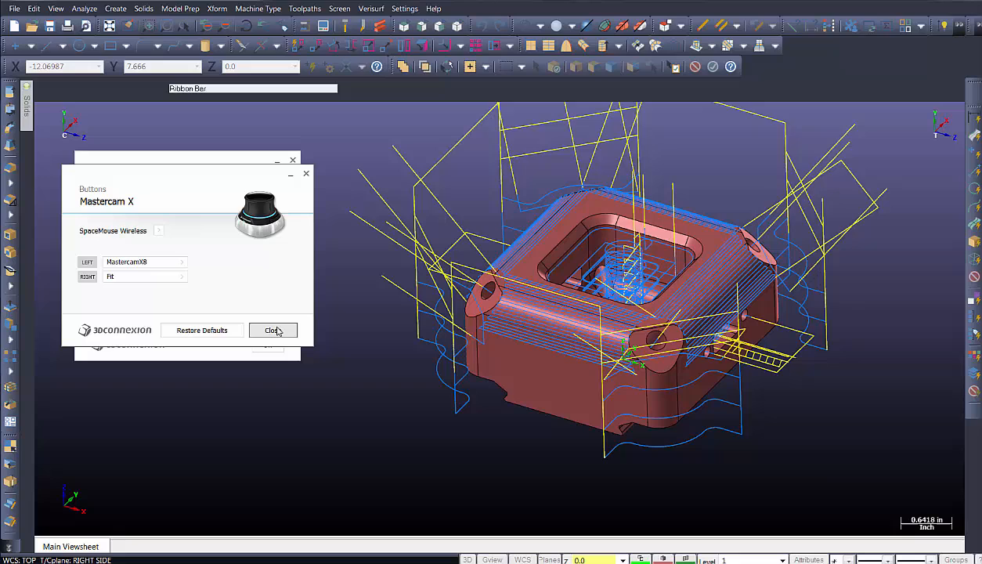
Close the button assignments and confirm the 3Dconnexion settings.
{"action": "left_click", "coordinate": [273, 329]}
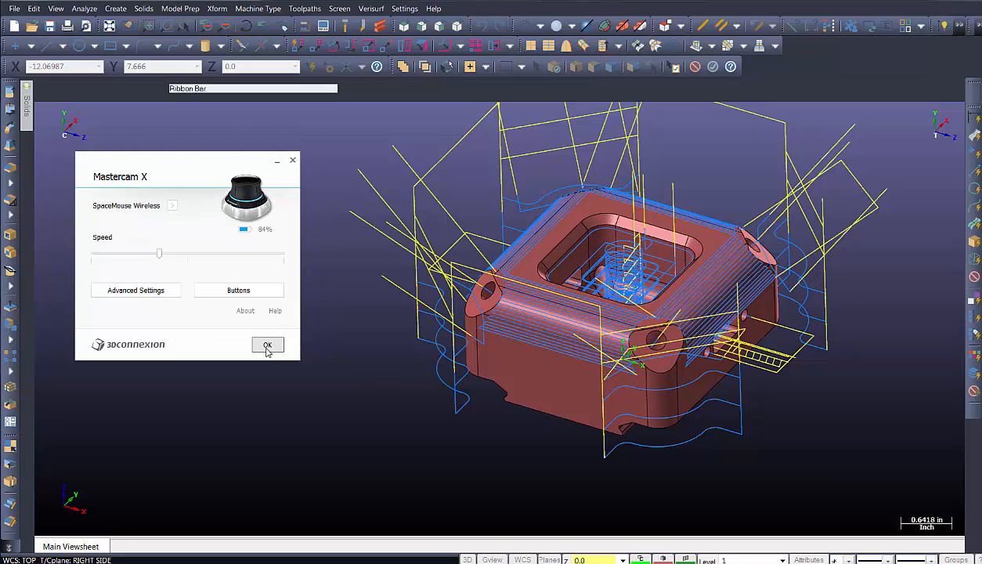
{"action": "left_click", "coordinate": [267, 346]}
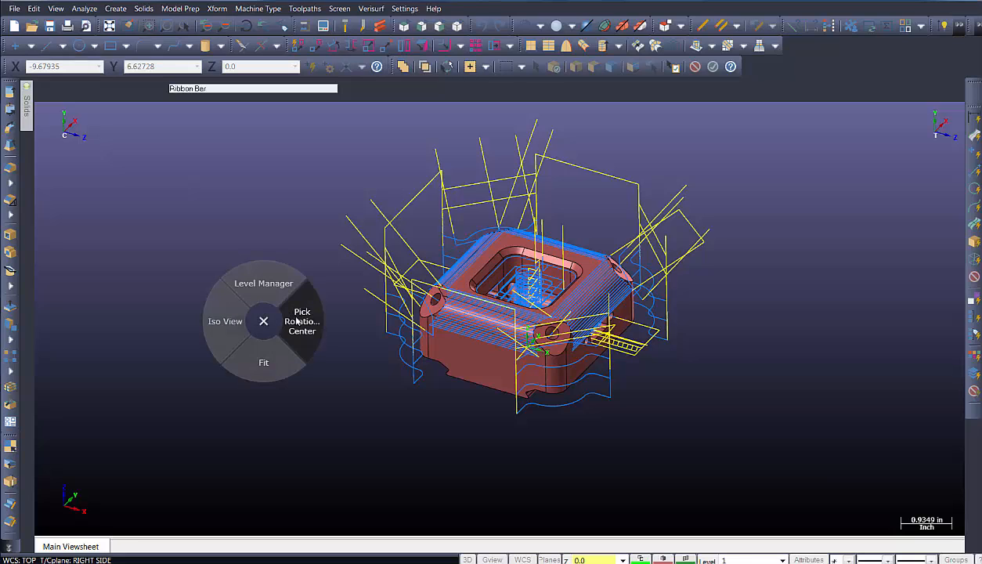
{"action": "mouse_move", "coordinate": [234, 335]}
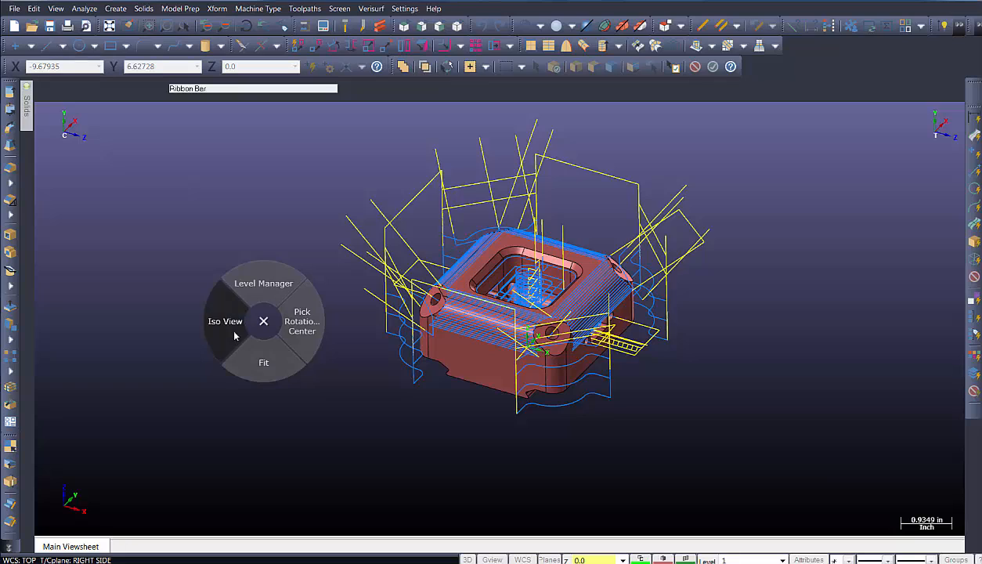
{"action": "mouse_move", "coordinate": [300, 321]}
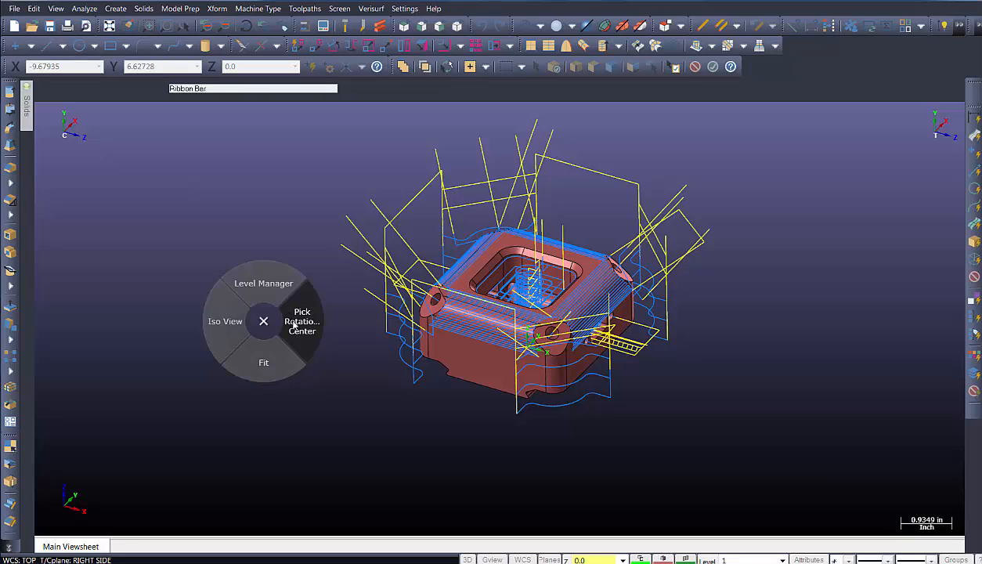
Choose Pick Rotation Center from the radial menu, then end the pick in the viewport.
{"action": "left_click", "coordinate": [301, 321]}
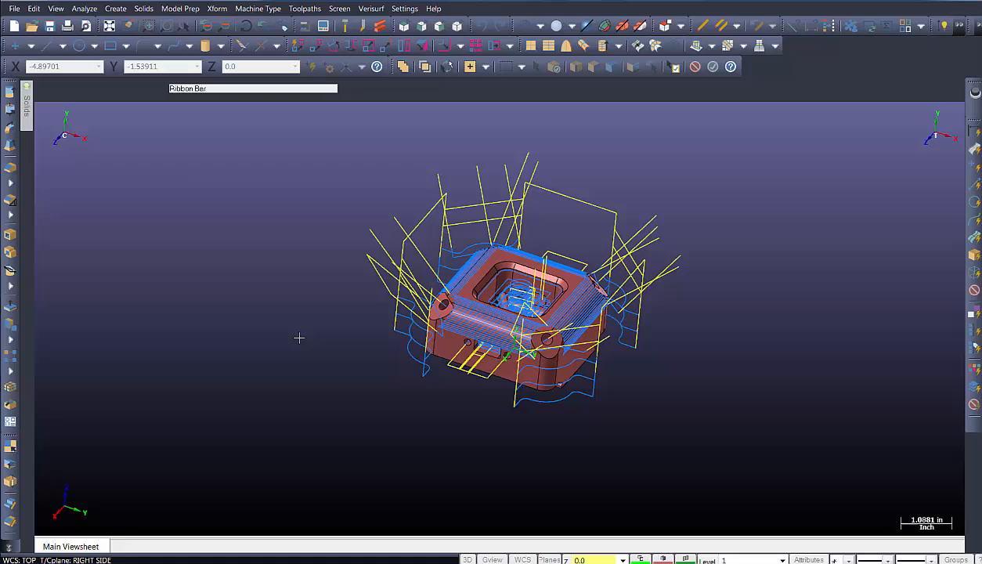
{"action": "right_click", "coordinate": [298, 338]}
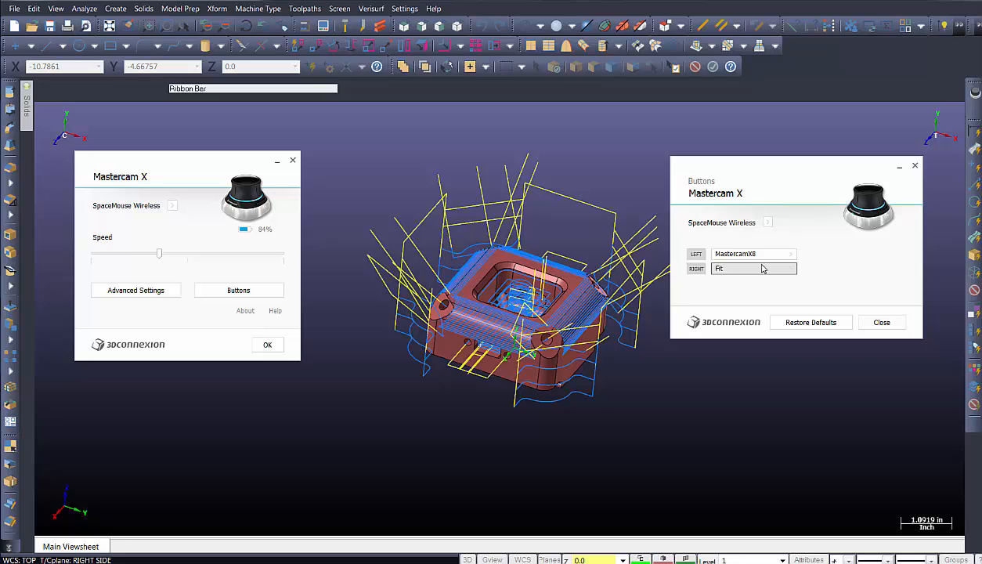
{"action": "mouse_move", "coordinate": [790, 272]}
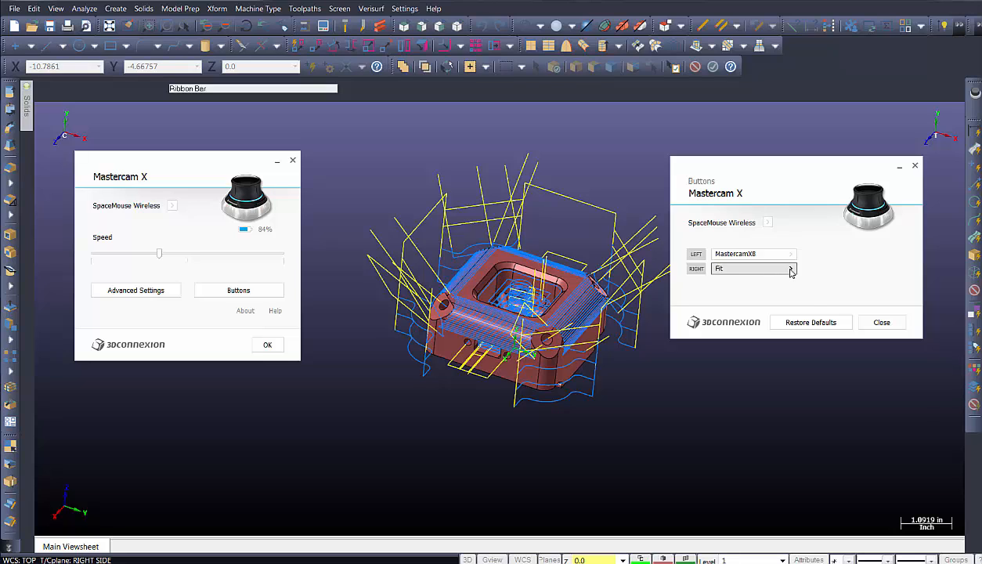
Assign the saved MenuRM1 radial menu to the right SpaceMouse button.
{"action": "left_click", "coordinate": [791, 267]}
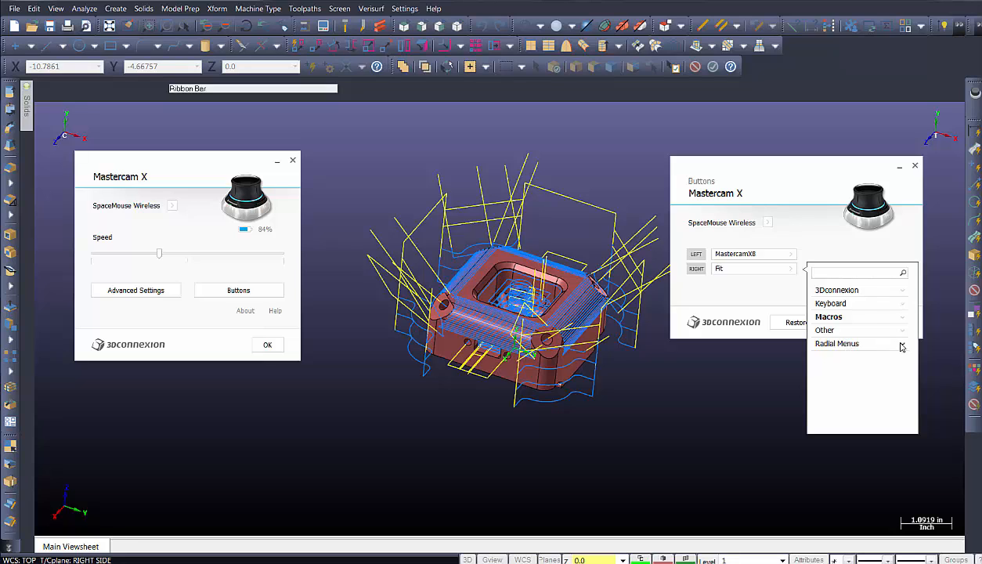
{"action": "left_click", "coordinate": [836, 343]}
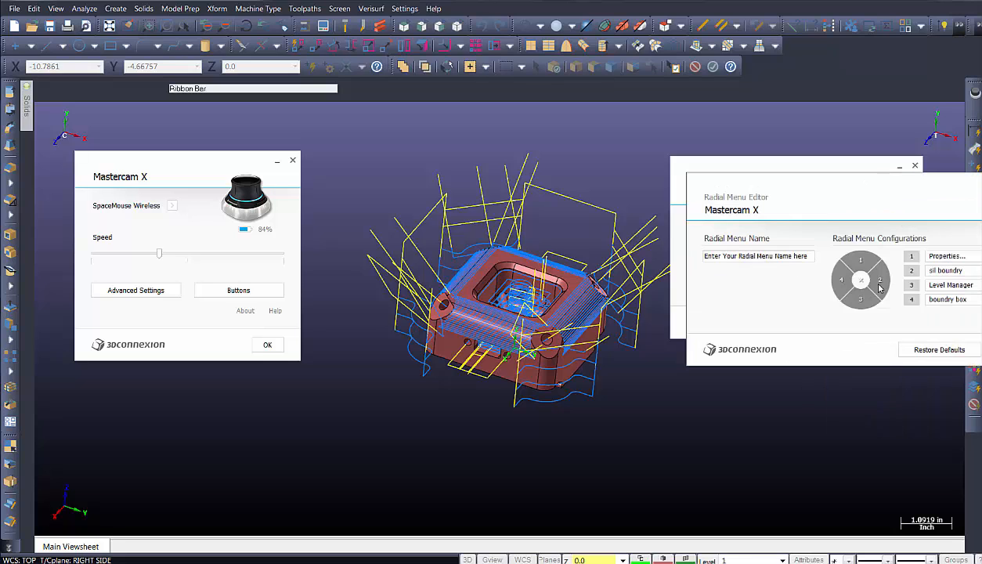
{"action": "left_click_drag", "start_coordinate": [795, 164], "coordinate": [713, 191]}
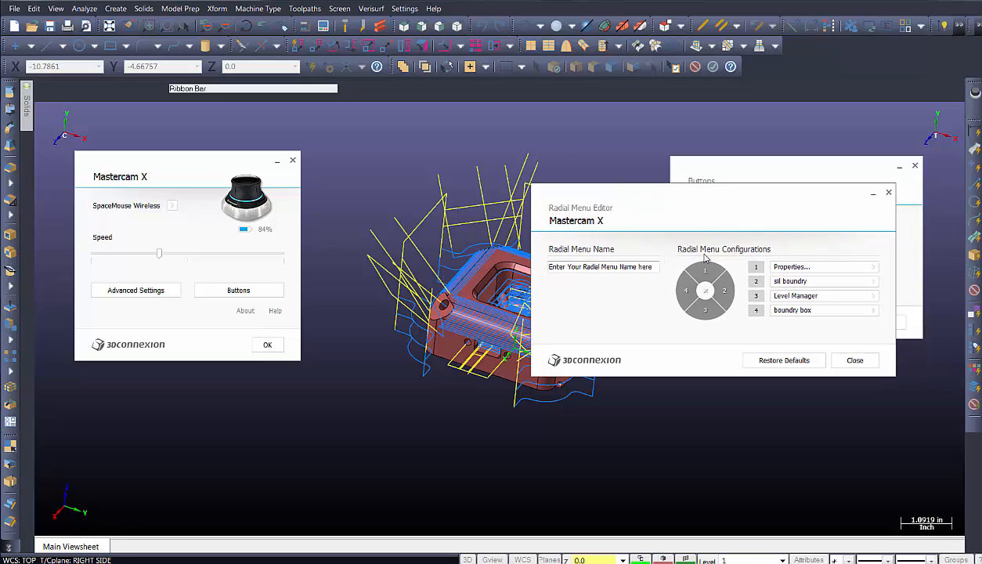
{"action": "mouse_move", "coordinate": [653, 321]}
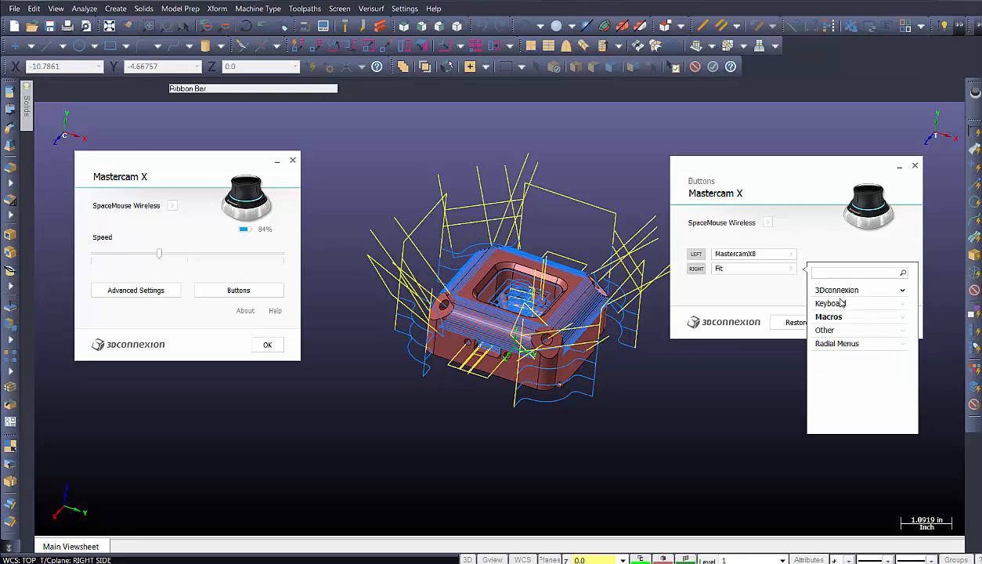
{"action": "left_click", "coordinate": [836, 343]}
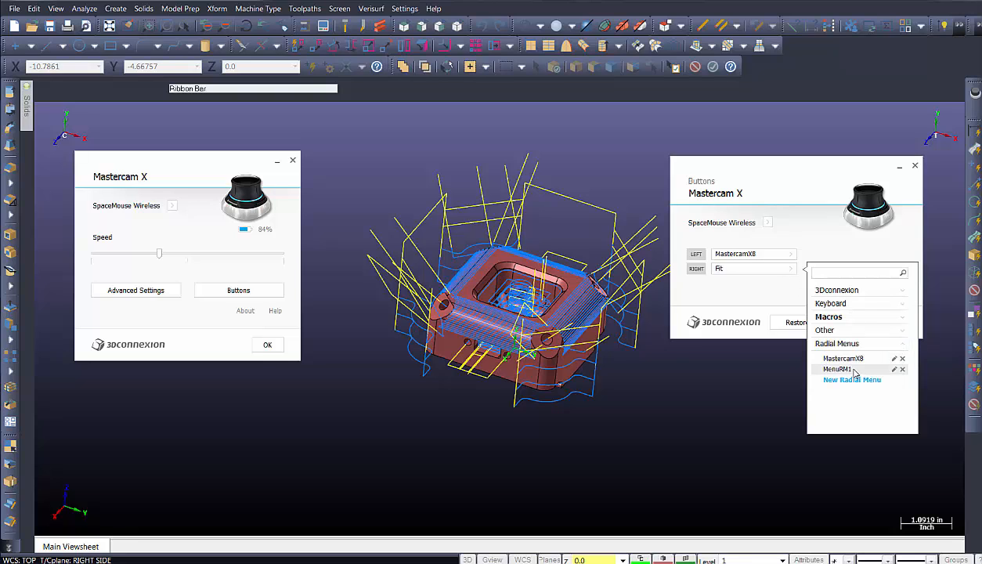
{"action": "left_click", "coordinate": [836, 370]}
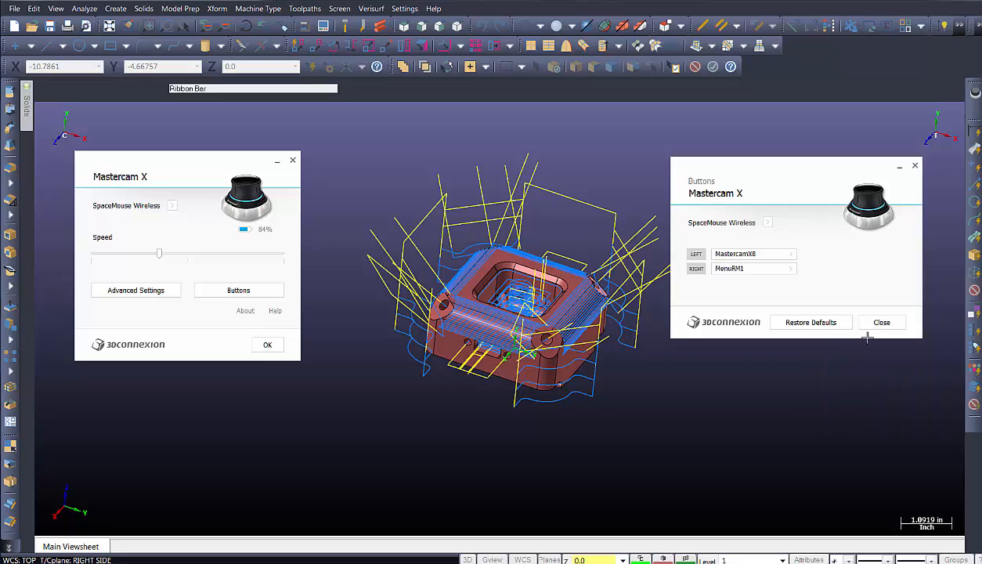
Close the button assignments and confirm the 3Dconnexion settings.
{"action": "left_click", "coordinate": [880, 323]}
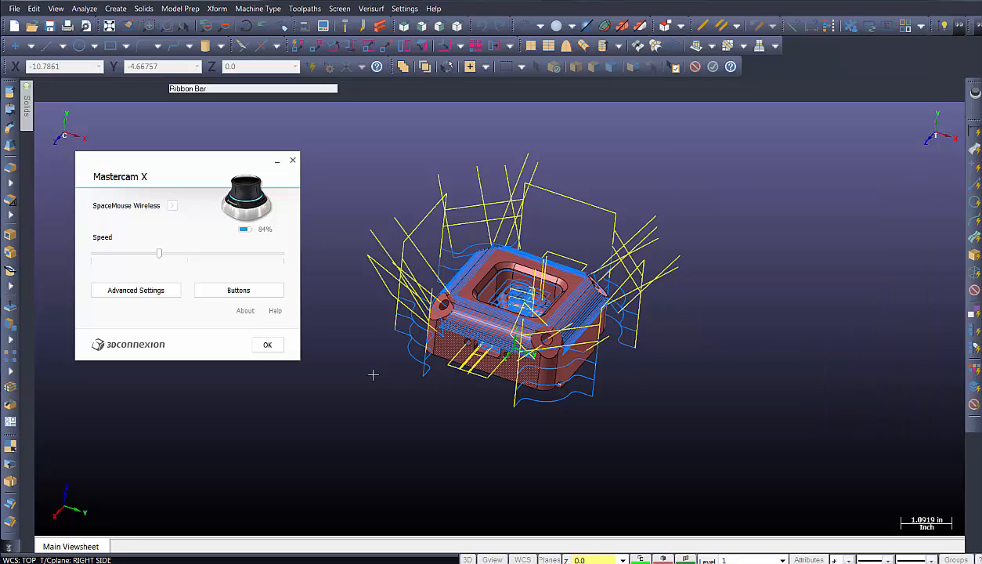
{"action": "left_click", "coordinate": [266, 344]}
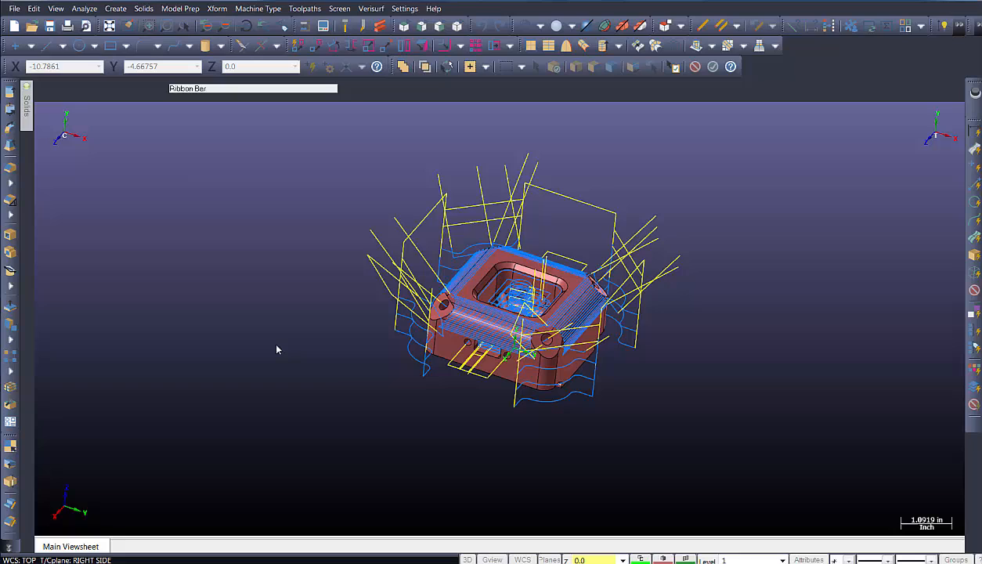